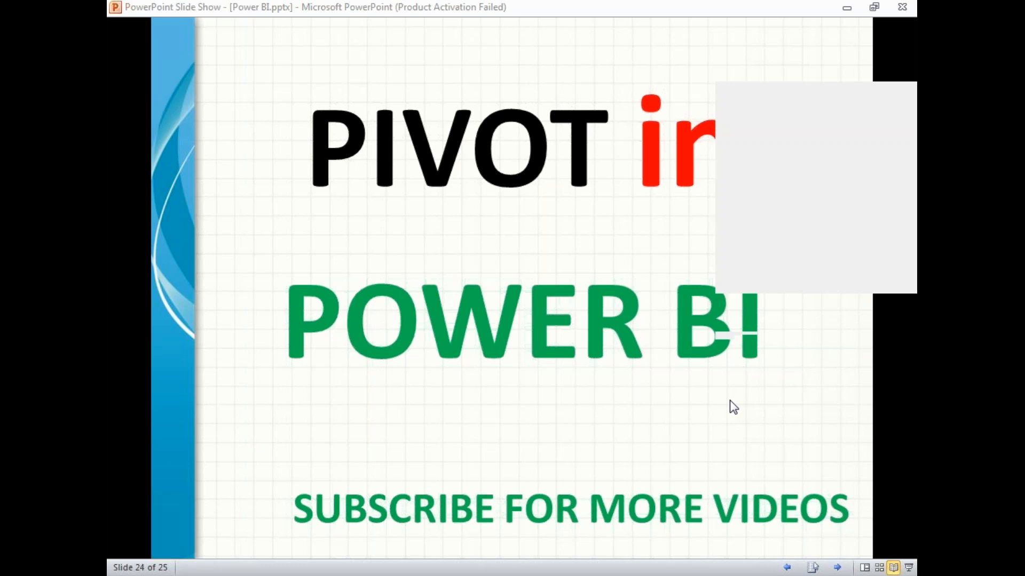
{"action": "mouse_move", "coordinate": [286, 570]}
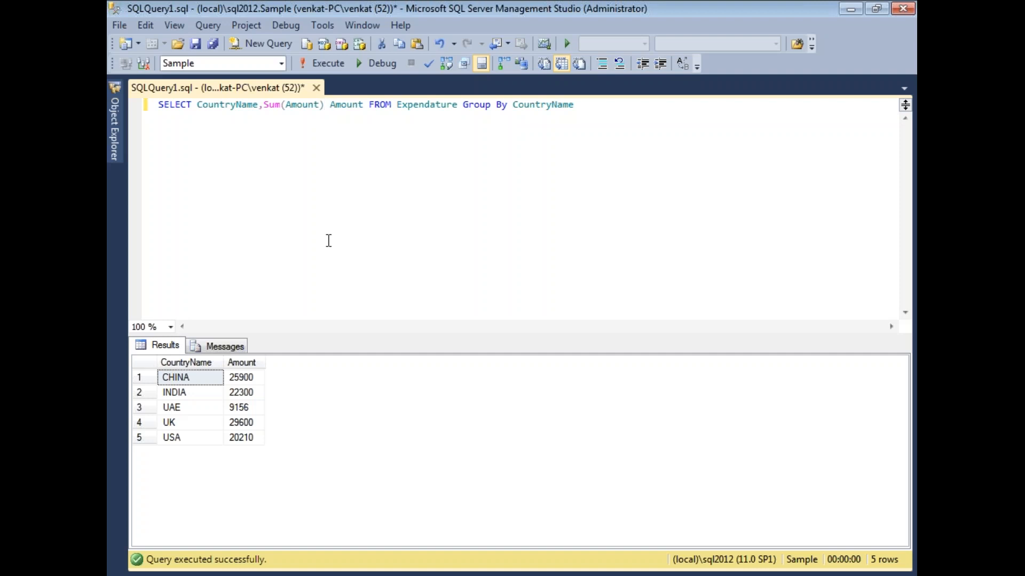
Choose SQL Server from Get Data to open the database connection form
{"action": "left_click", "coordinate": [325, 105]}
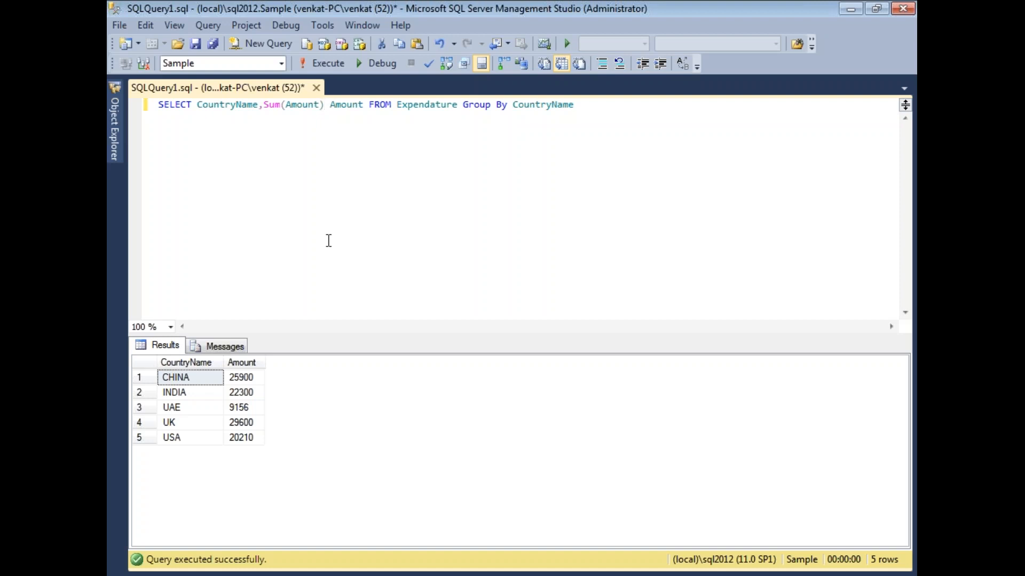
{"action": "left_click", "coordinate": [325, 105]}
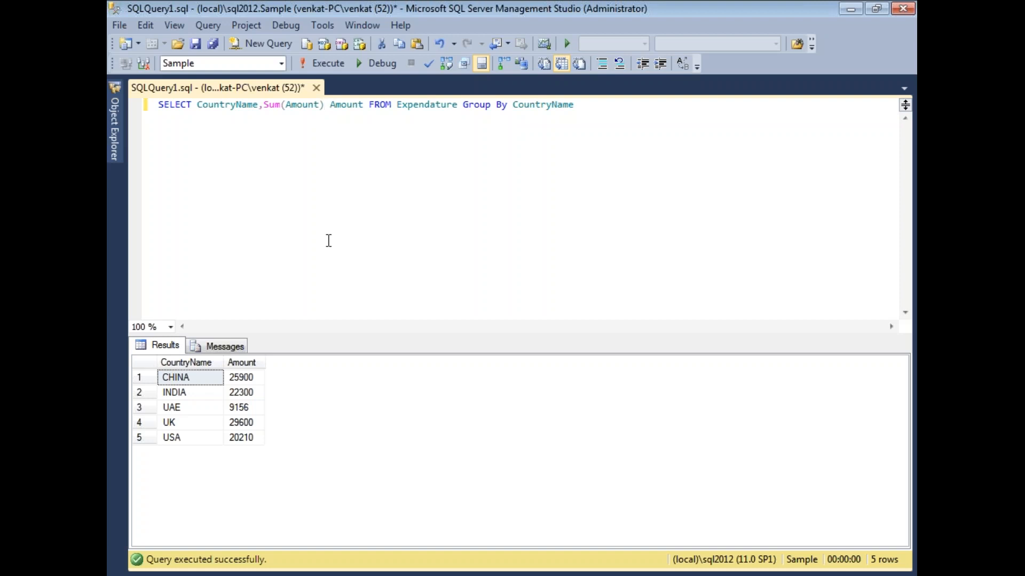
{"action": "left_click", "coordinate": [325, 105]}
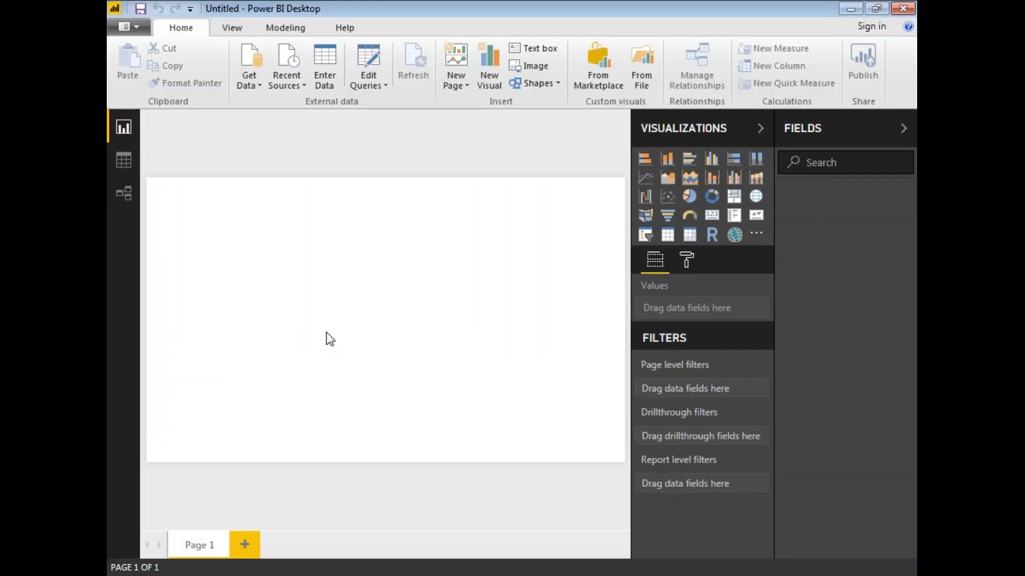
{"action": "mouse_move", "coordinate": [302, 574]}
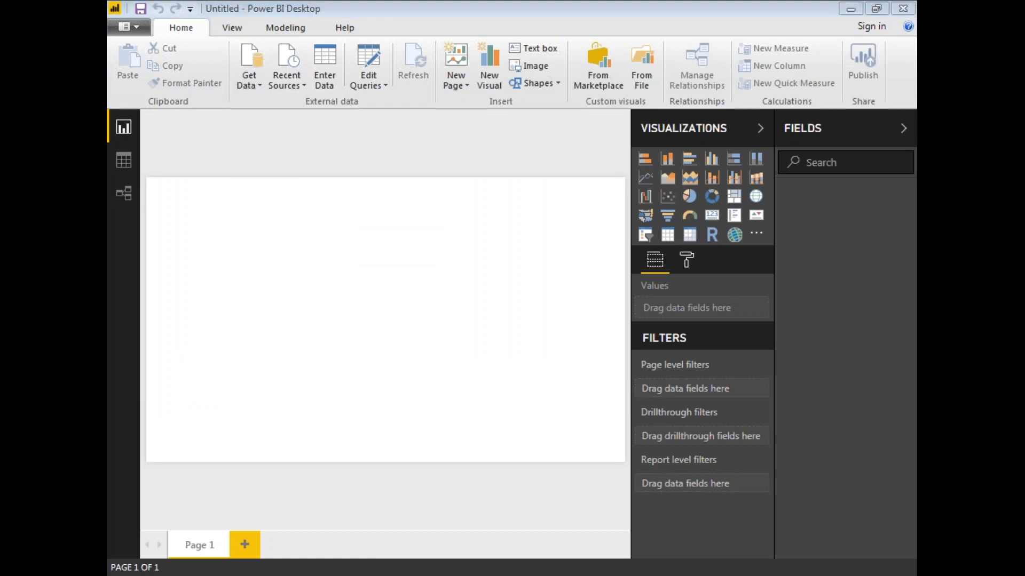
{"action": "left_click", "coordinate": [248, 65]}
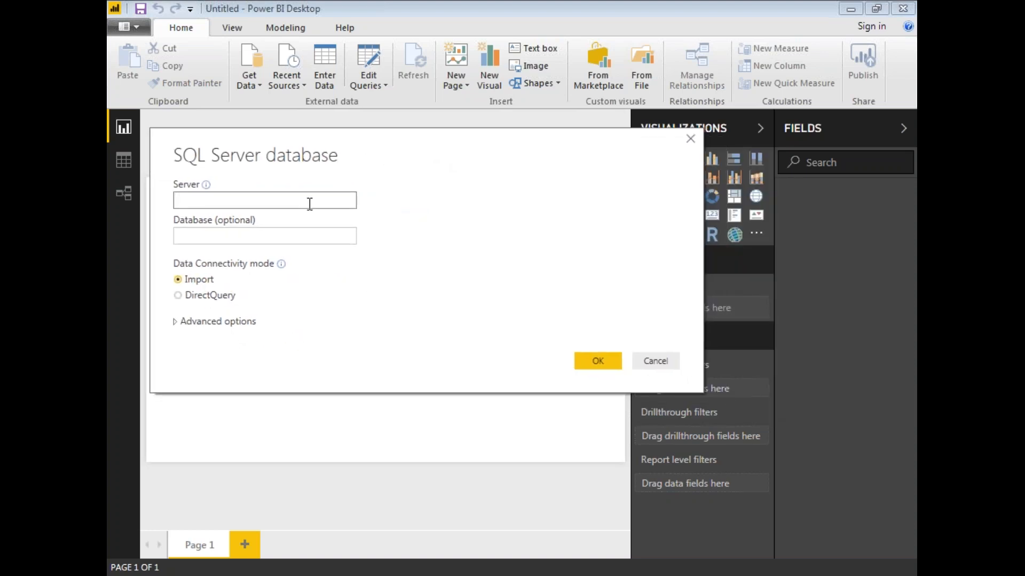
Enter server .\sql2012 and database Sample in the connection form
{"action": "type", "text": ".\\"}
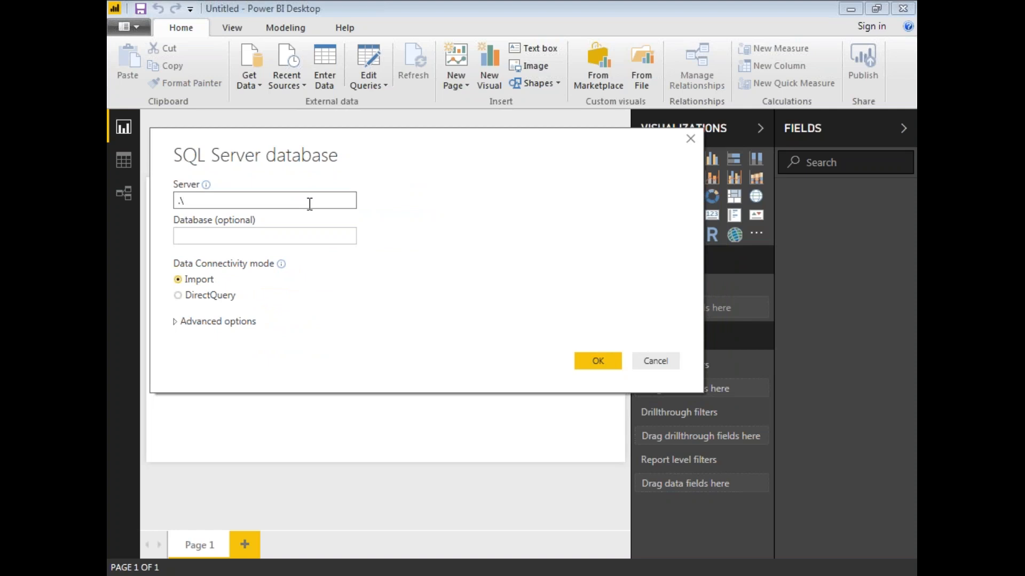
{"action": "type", "text": "sql"}
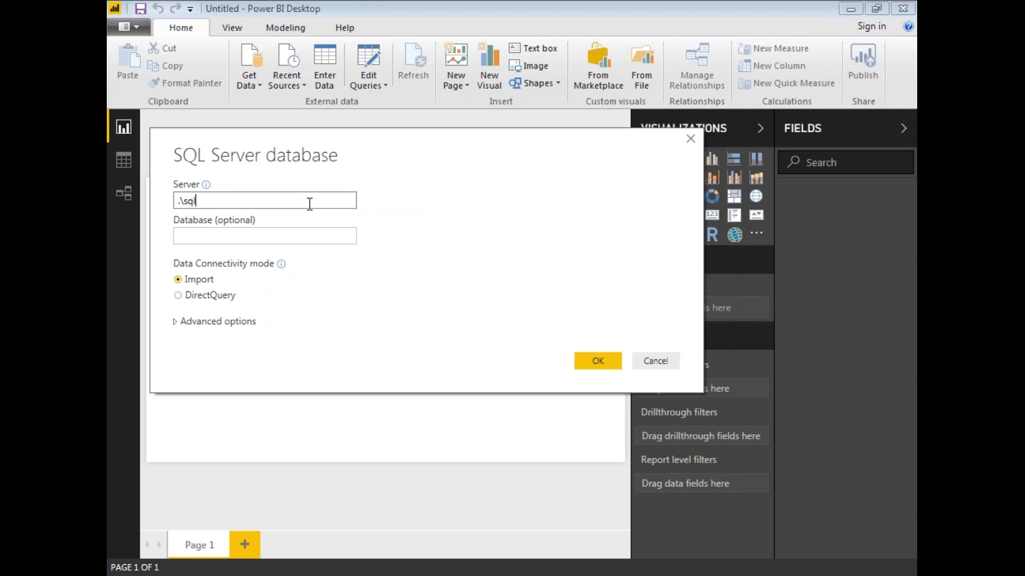
{"action": "type", "text": "2012"}
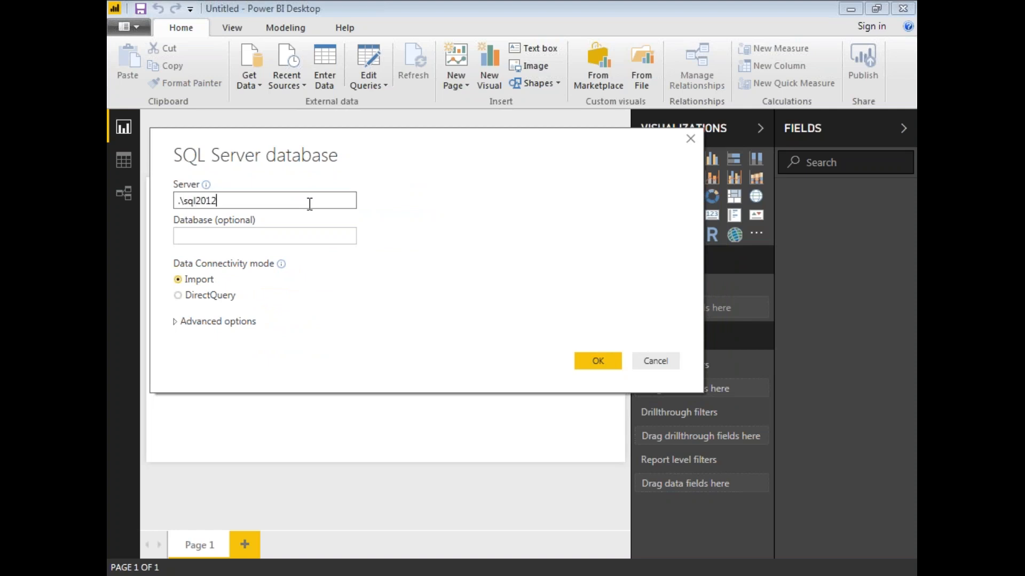
{"action": "left_click", "coordinate": [265, 236]}
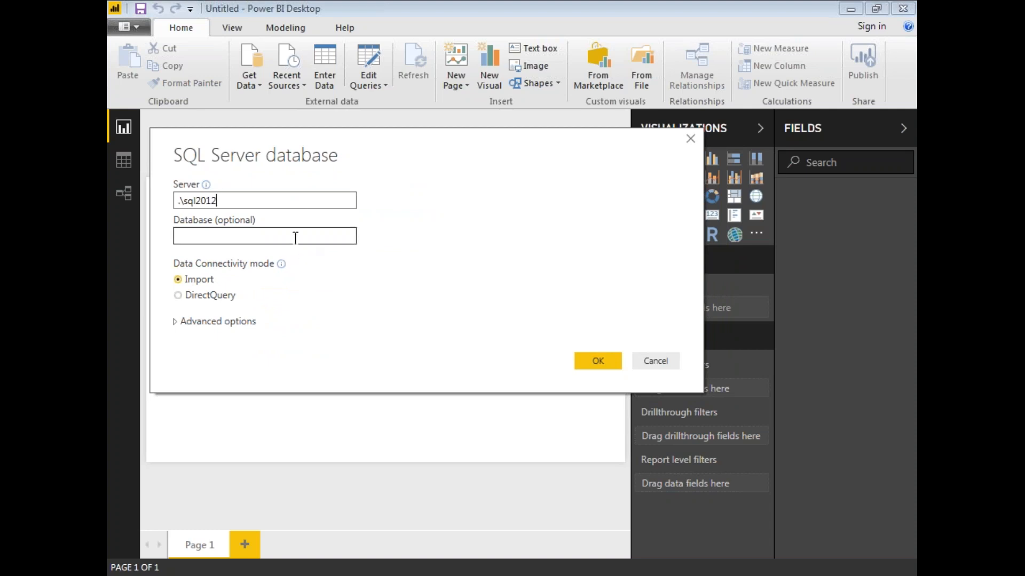
{"action": "type", "text": "Samp"}
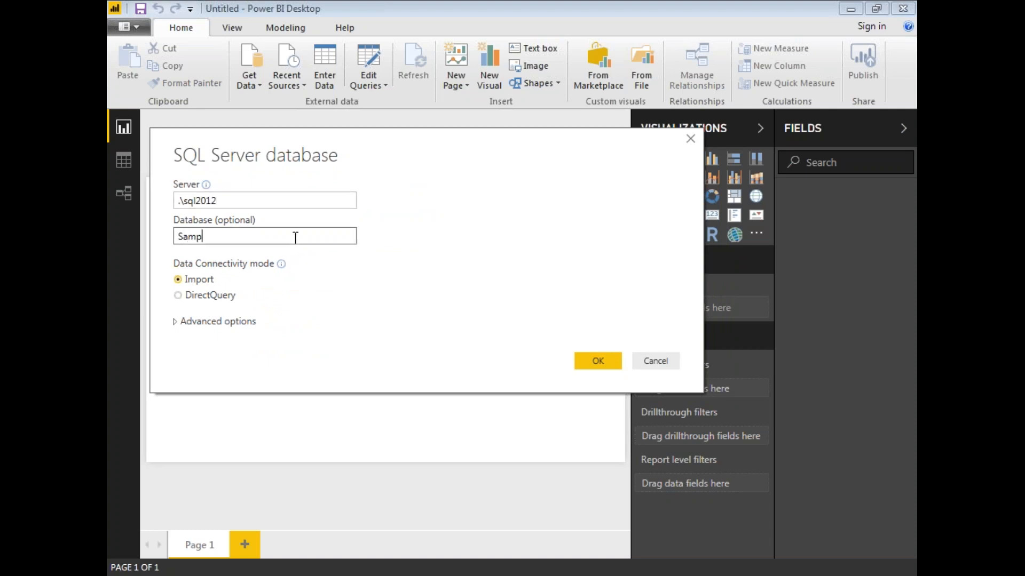
{"action": "type", "text": "le"}
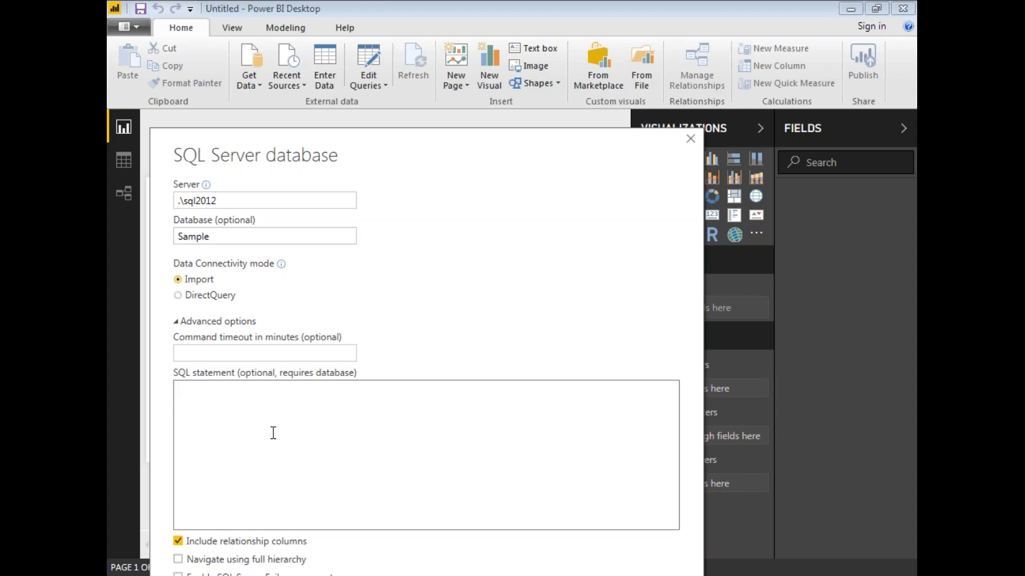
Run the query summing Amount by CountryName from Expendature to preview country totals
{"action": "type", "text": "SELECT CountryName,Sum(Amount) Amount FROM Expendature Group By CountryName"}
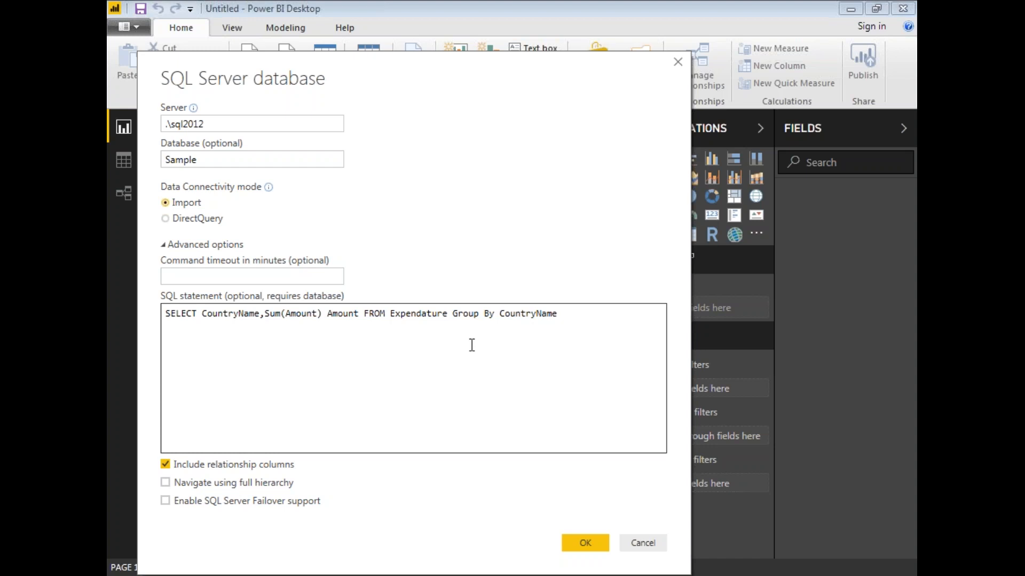
{"action": "mouse_move", "coordinate": [583, 543]}
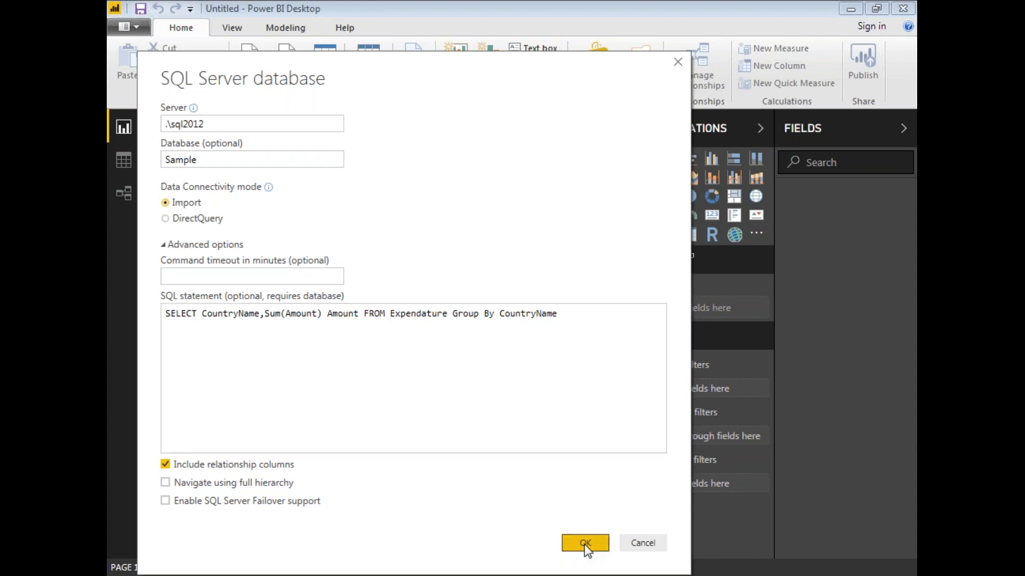
{"action": "left_click", "coordinate": [582, 543]}
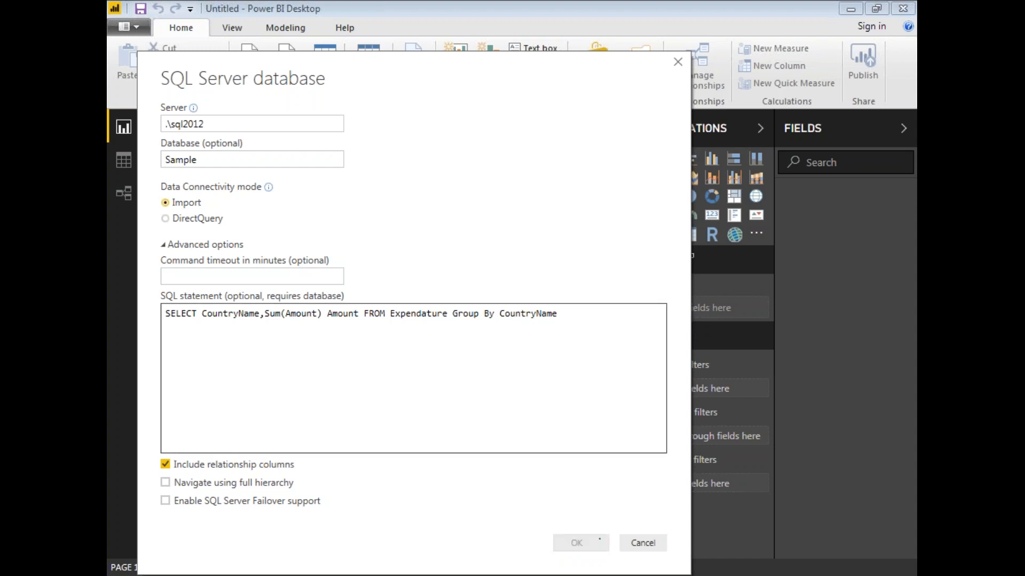
{"action": "left_click", "coordinate": [579, 543]}
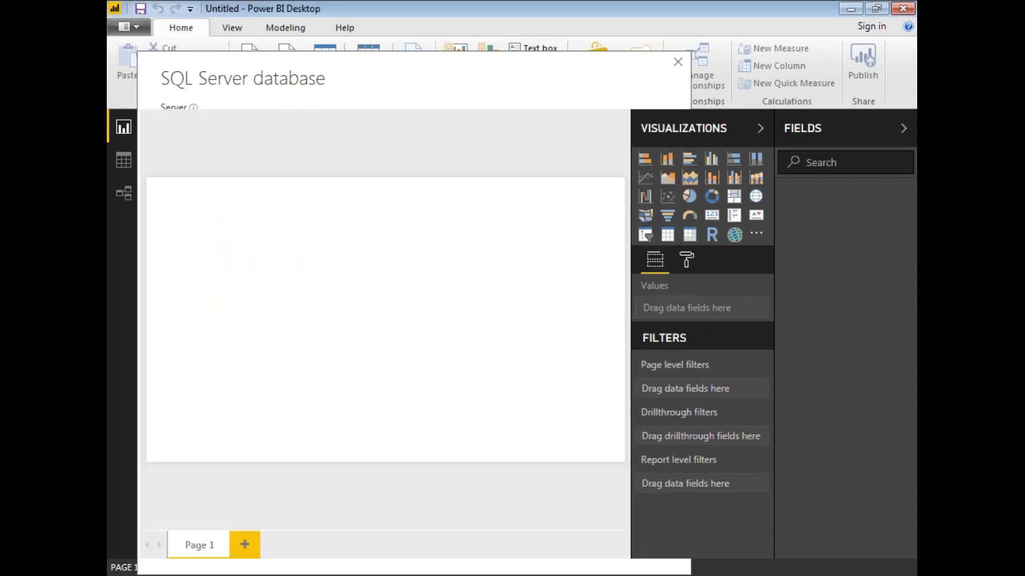
{"action": "left_click", "coordinate": [678, 62]}
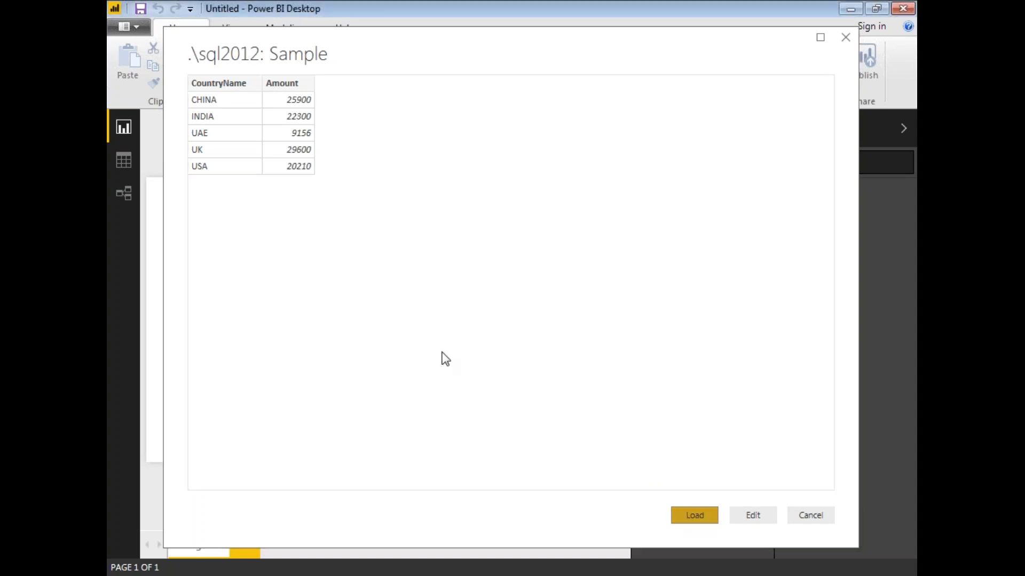
Load the five-row country totals preview into the report as Query1
{"action": "left_click", "coordinate": [694, 515]}
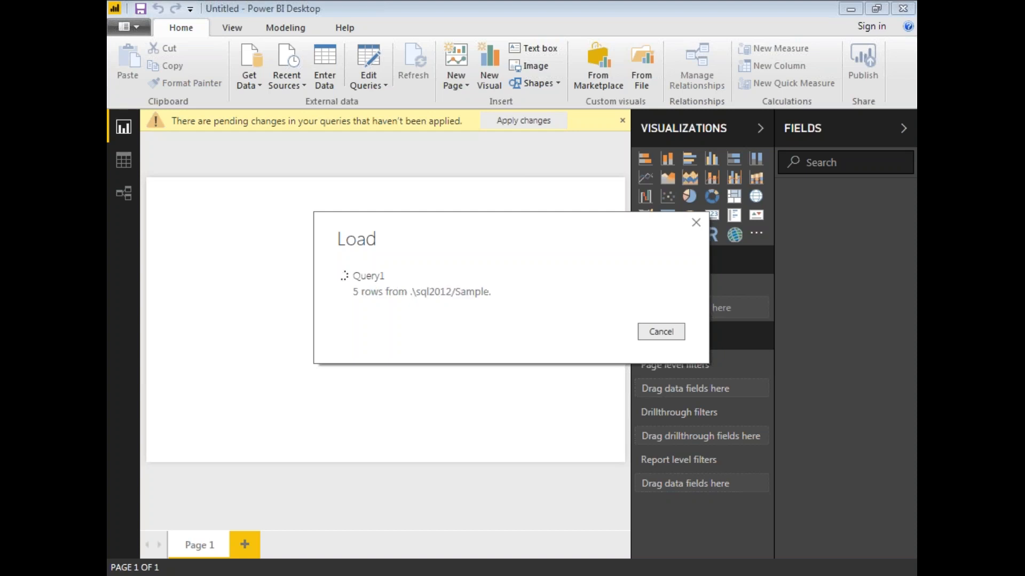
{"action": "left_click", "coordinate": [523, 120]}
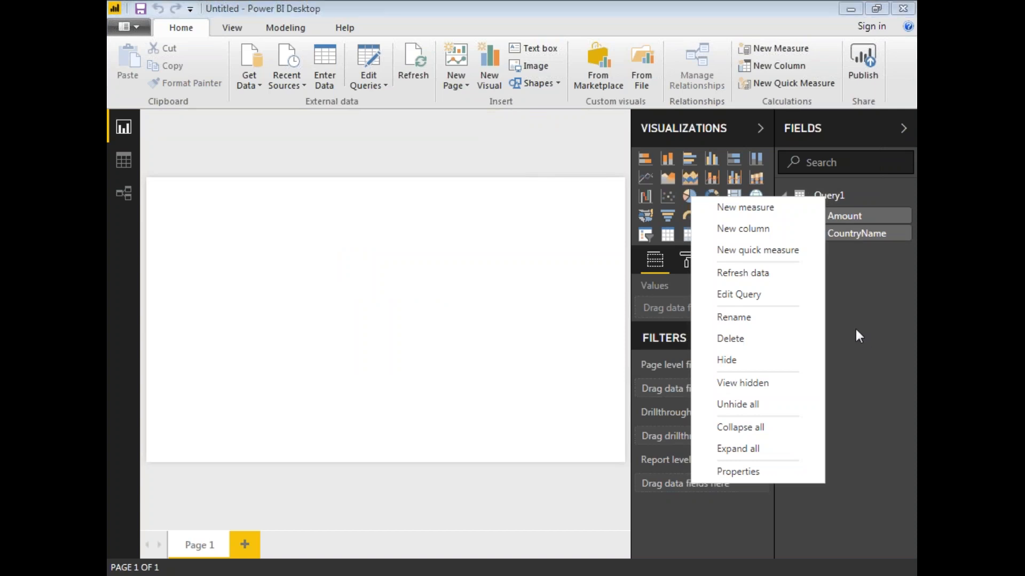
Rename Query1 in the Fields pane to 'Expendature'
{"action": "left_click", "coordinate": [733, 317]}
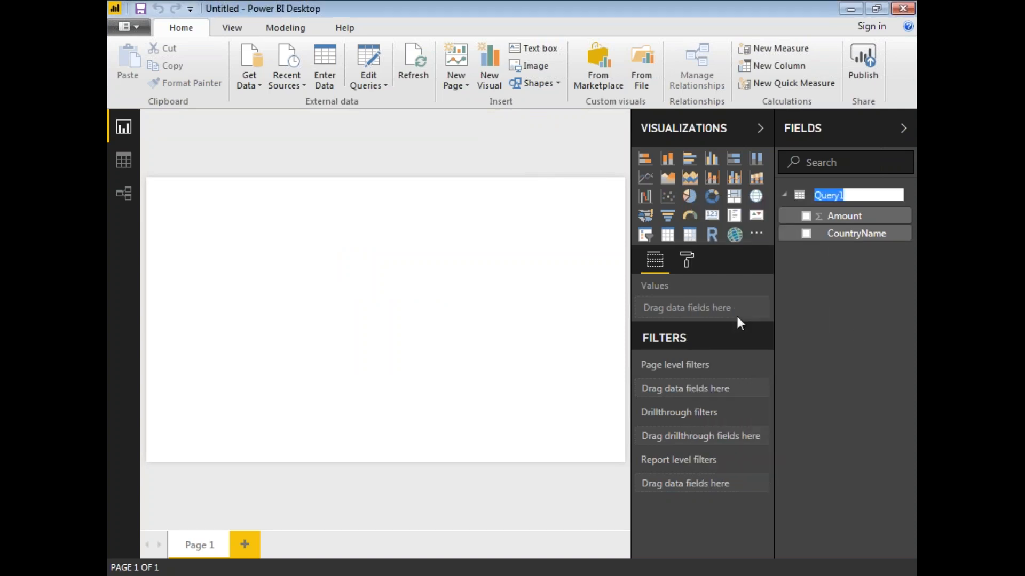
{"action": "type", "text": "Expendature"}
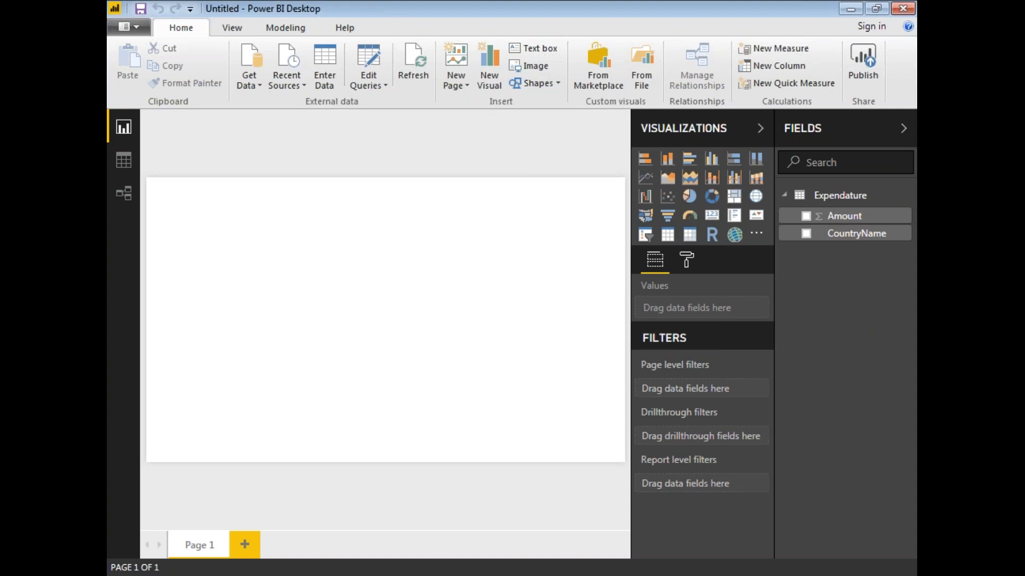
{"action": "mouse_move", "coordinate": [122, 160]}
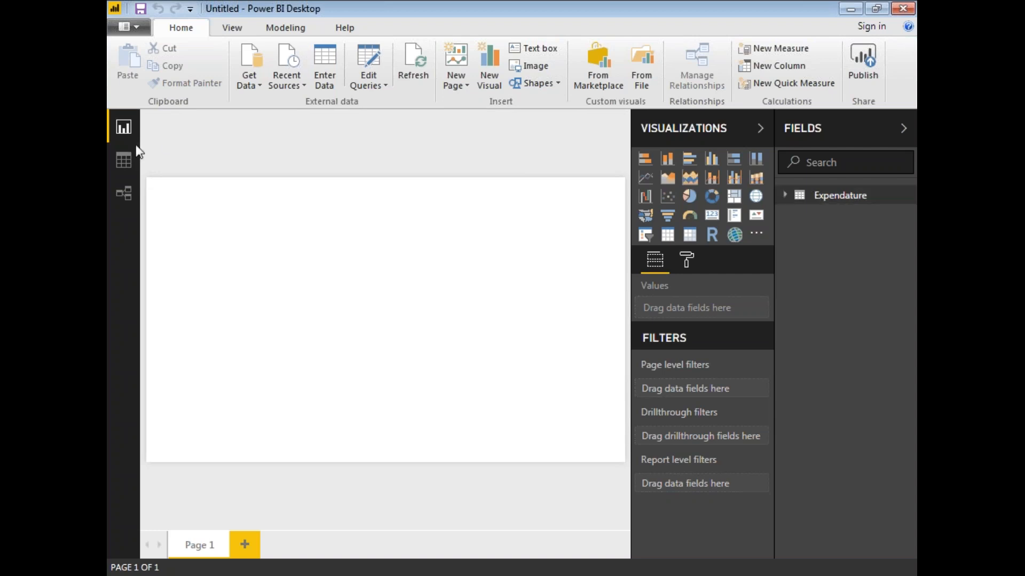
Open the Expendature query in the Query Editor via Edit Queries
{"action": "left_click", "coordinate": [122, 160]}
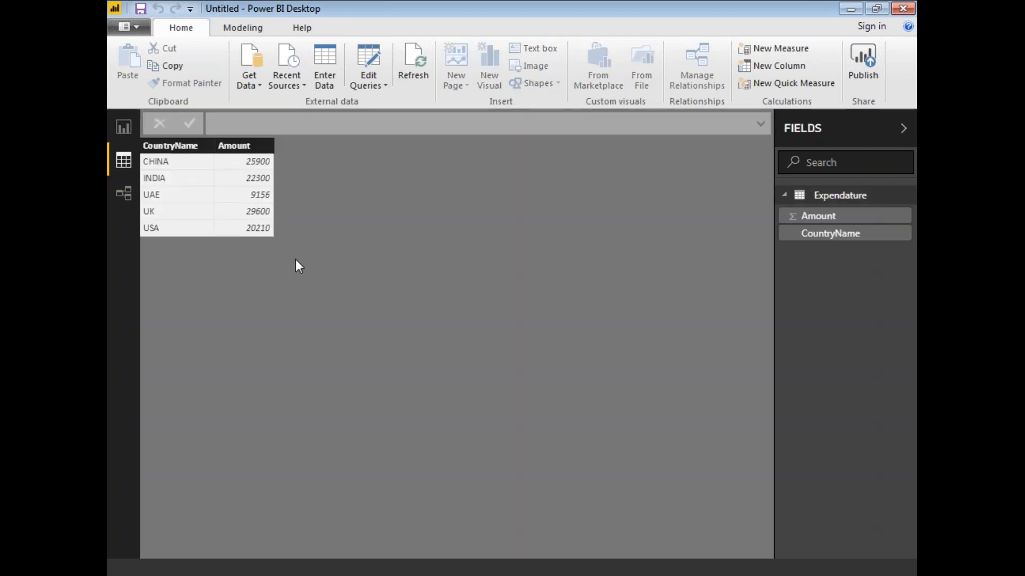
{"action": "mouse_move", "coordinate": [392, 137]}
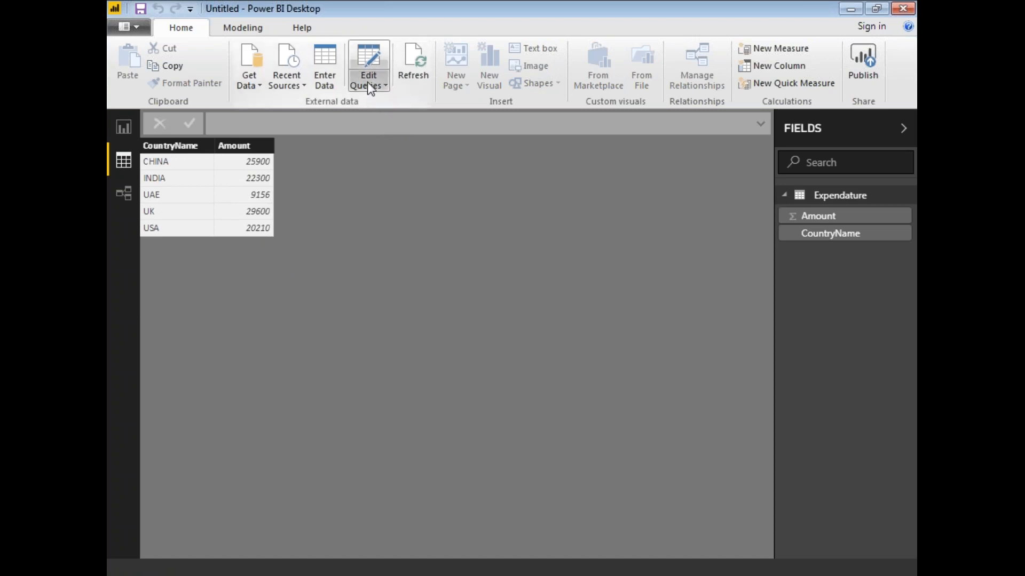
{"action": "mouse_move", "coordinate": [369, 88]}
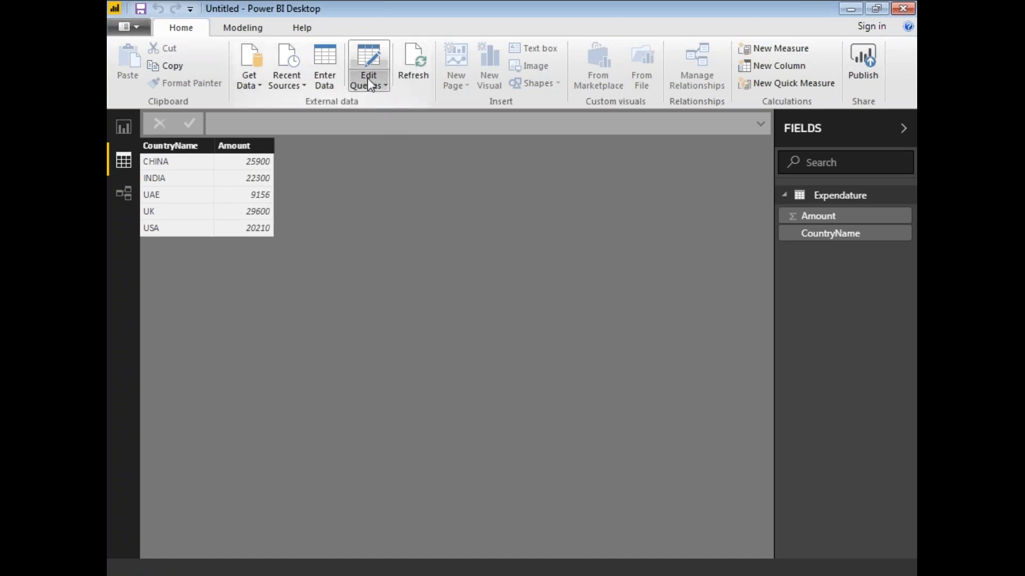
{"action": "left_click", "coordinate": [384, 85]}
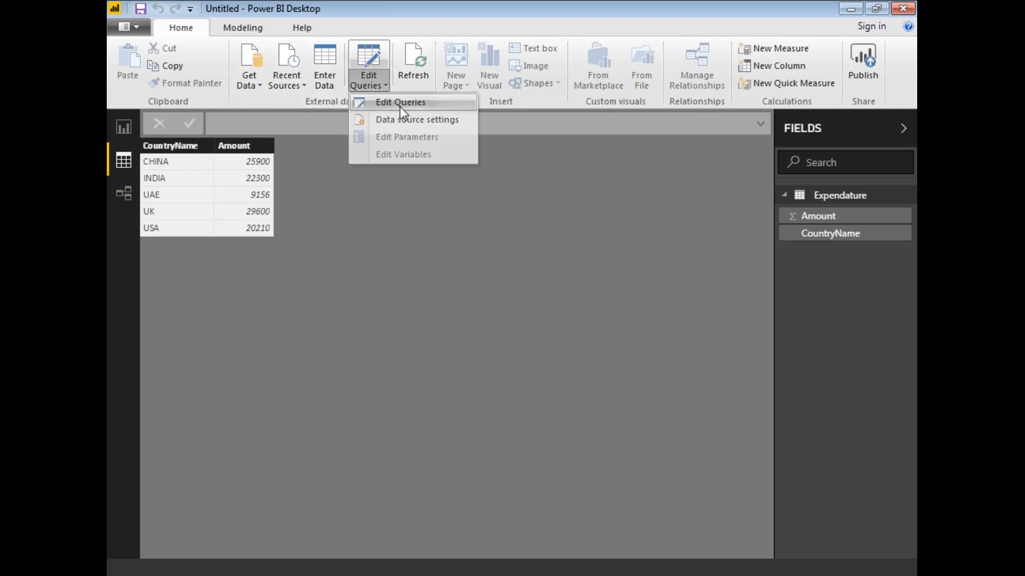
{"action": "left_click", "coordinate": [400, 102]}
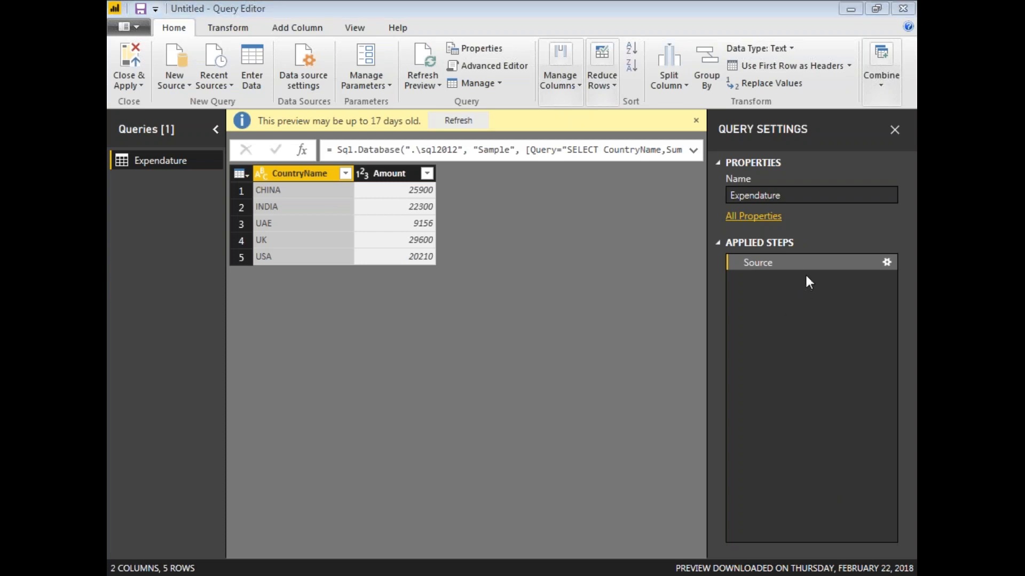
{"action": "mouse_move", "coordinate": [728, 443]}
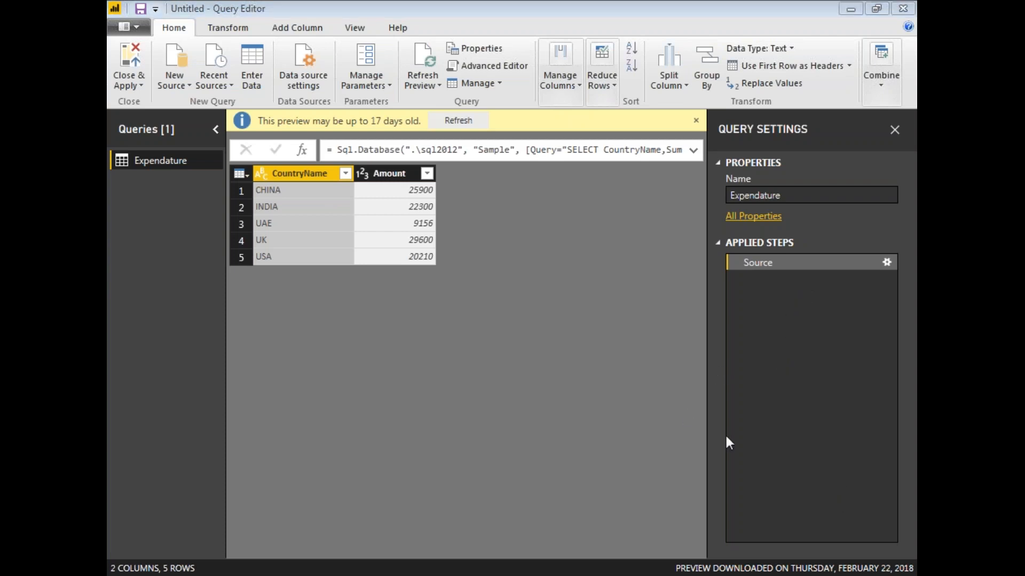
{"action": "mouse_move", "coordinate": [762, 487]}
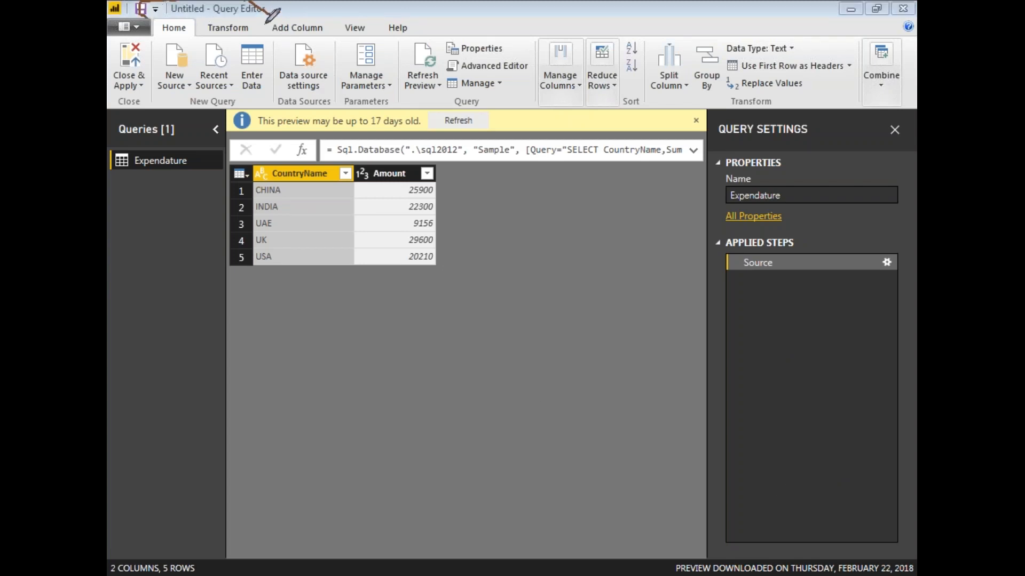
{"action": "mouse_move", "coordinate": [912, 503]}
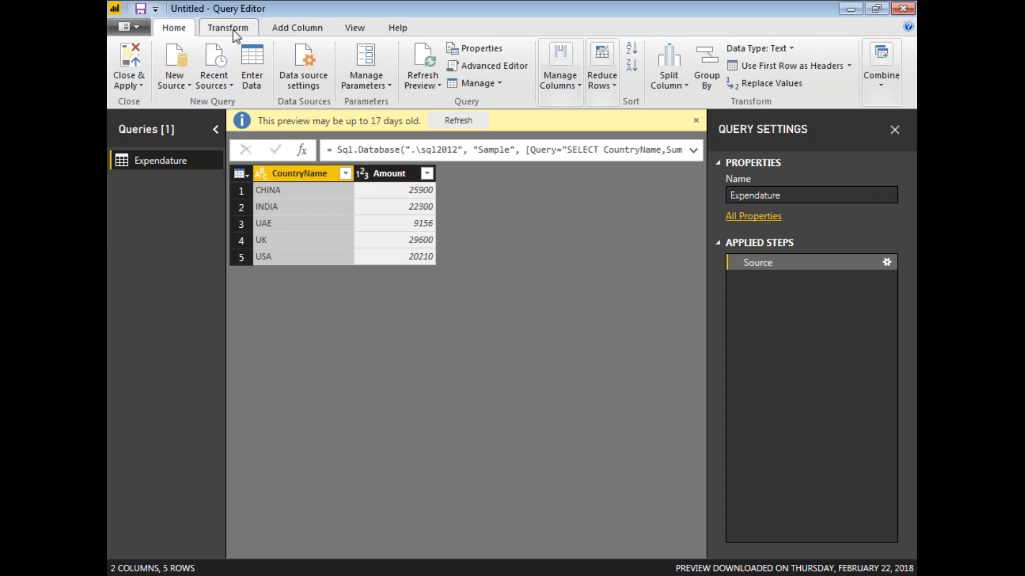
Switch the Query Editor ribbon to the Transform commands
{"action": "left_click", "coordinate": [227, 27]}
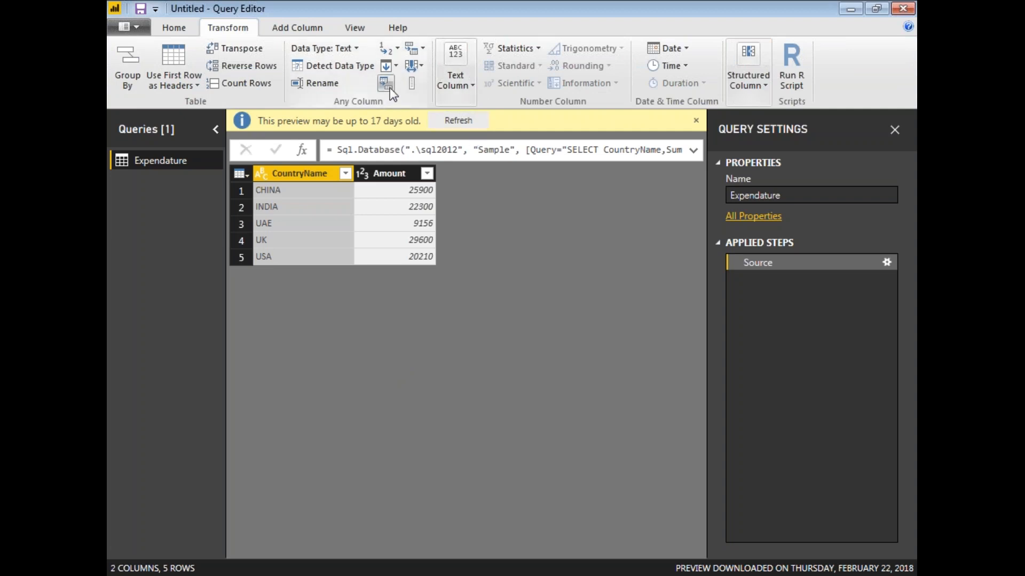
{"action": "mouse_move", "coordinate": [386, 83]}
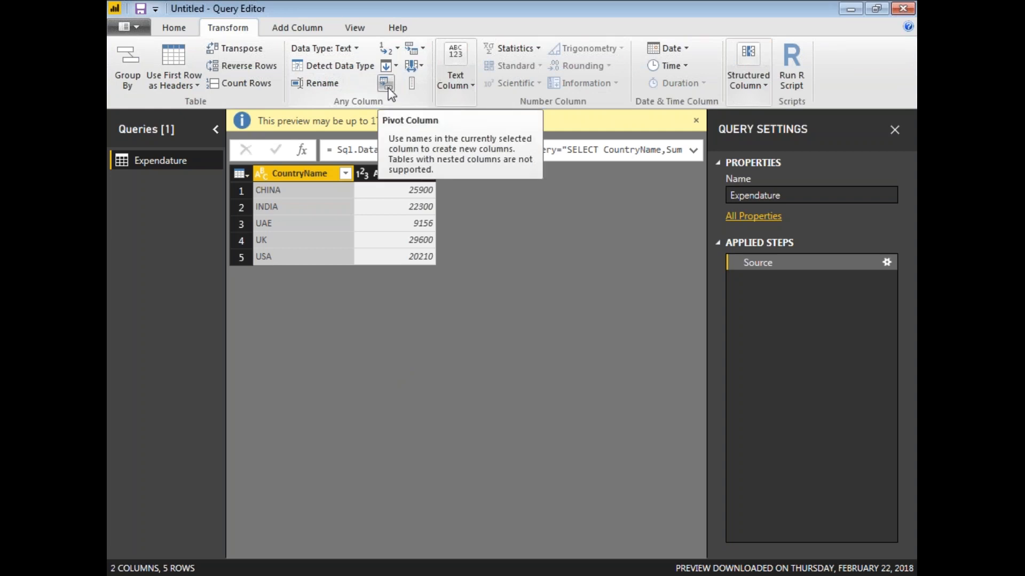
{"action": "mouse_move", "coordinate": [389, 96]}
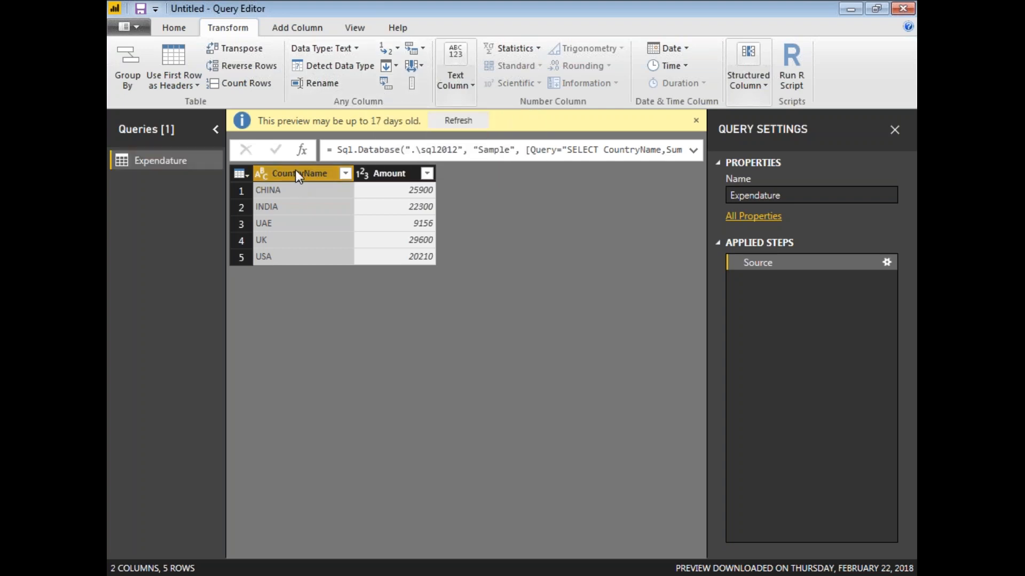
{"action": "mouse_move", "coordinate": [386, 83]}
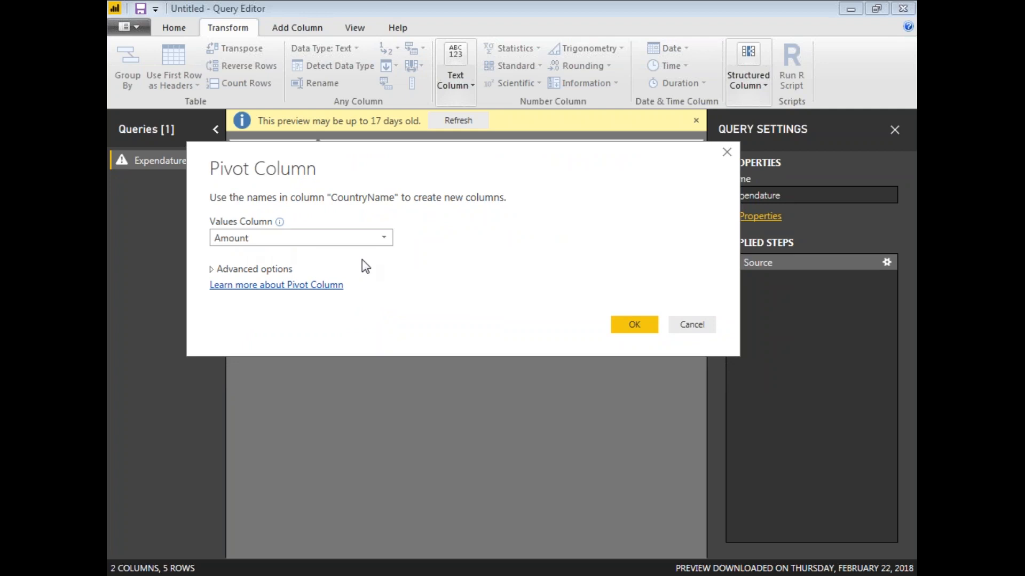
{"action": "mouse_move", "coordinate": [387, 272]}
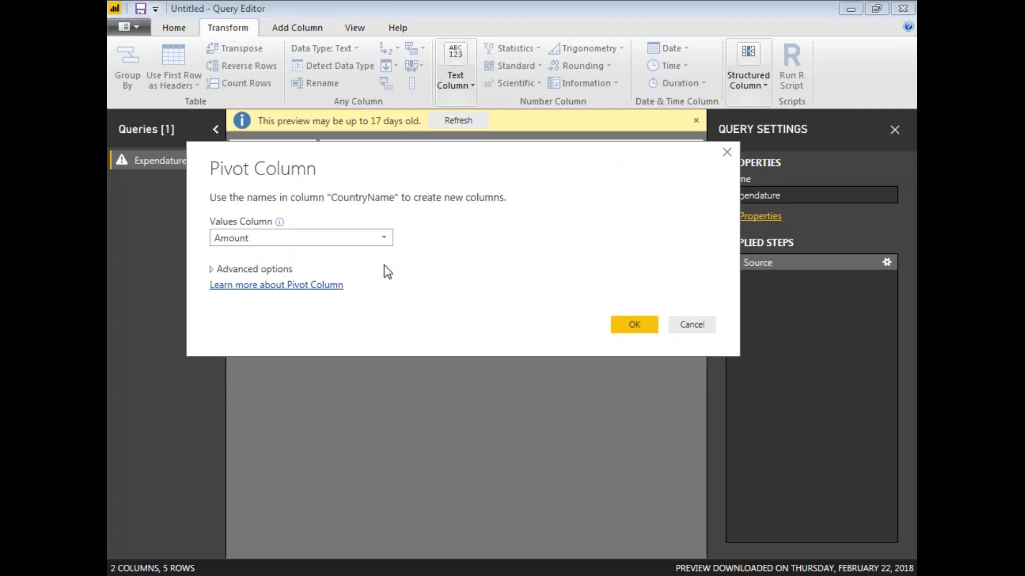
Pivot CountryName into columns using Amount as the values column
{"action": "left_click", "coordinate": [633, 325]}
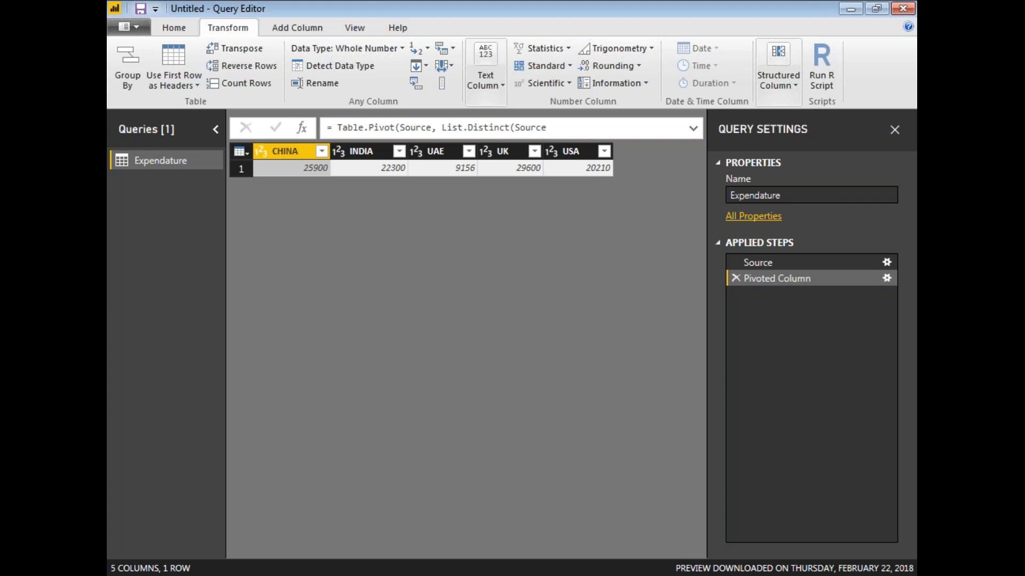
{"action": "mouse_move", "coordinate": [856, 288]}
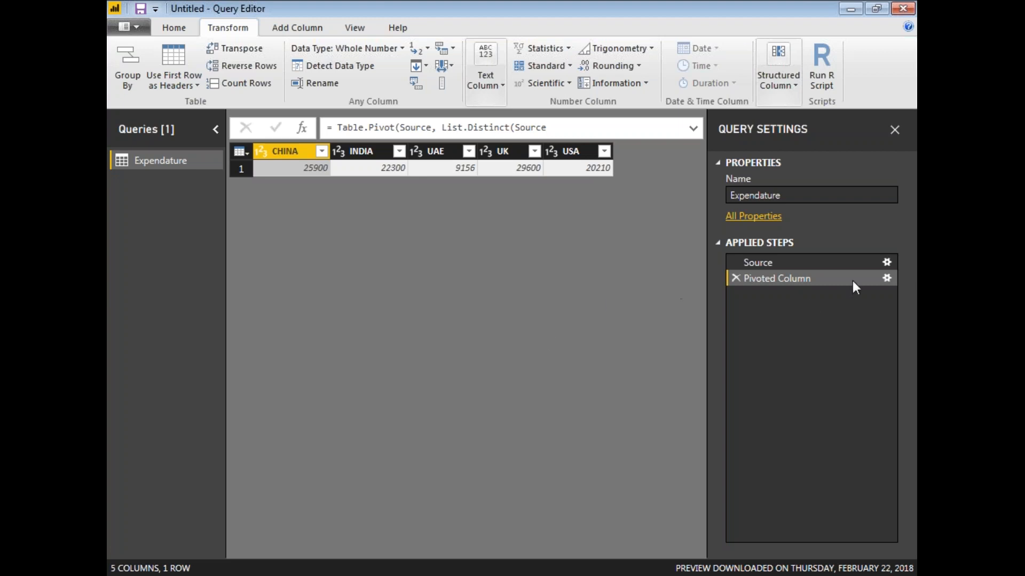
{"action": "mouse_move", "coordinate": [757, 262]}
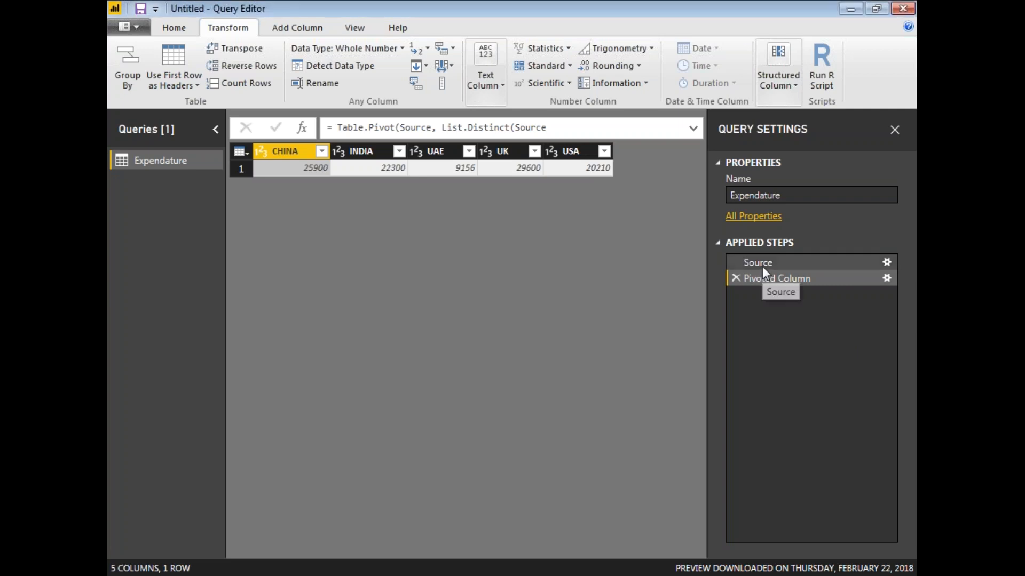
{"action": "left_click", "coordinate": [734, 278]}
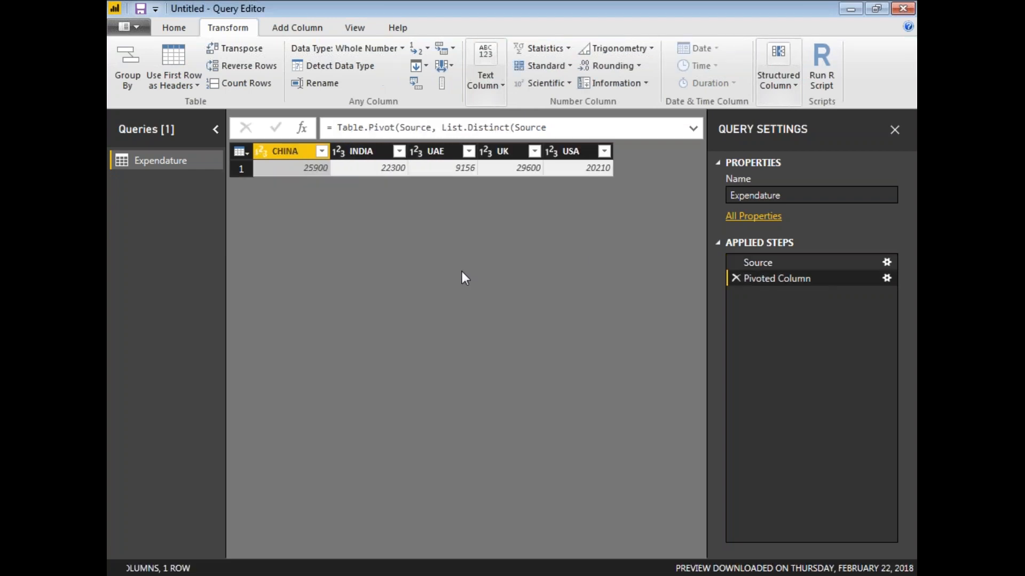
{"action": "mouse_move", "coordinate": [338, 230]}
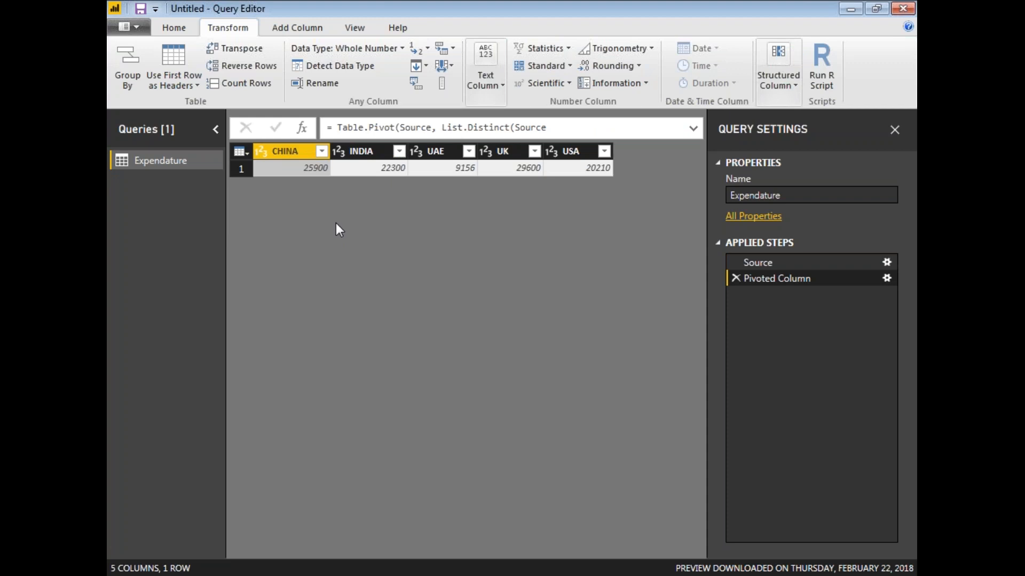
Close & Apply the pivoted Expendature query, loading CHINA, INDIA, UAE, UK and USA
{"action": "left_click", "coordinate": [173, 27]}
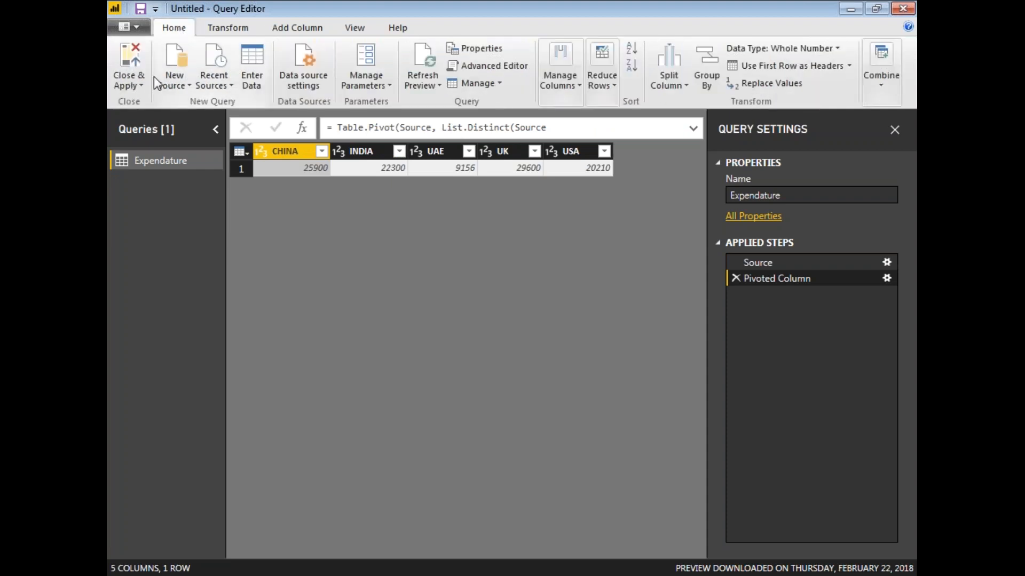
{"action": "mouse_move", "coordinate": [128, 66]}
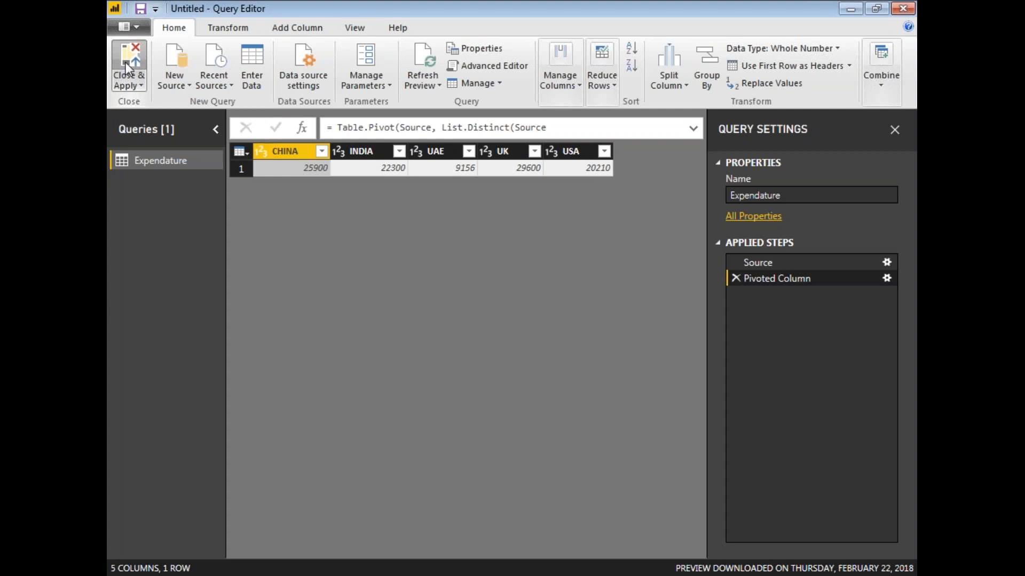
{"action": "left_click", "coordinate": [128, 65]}
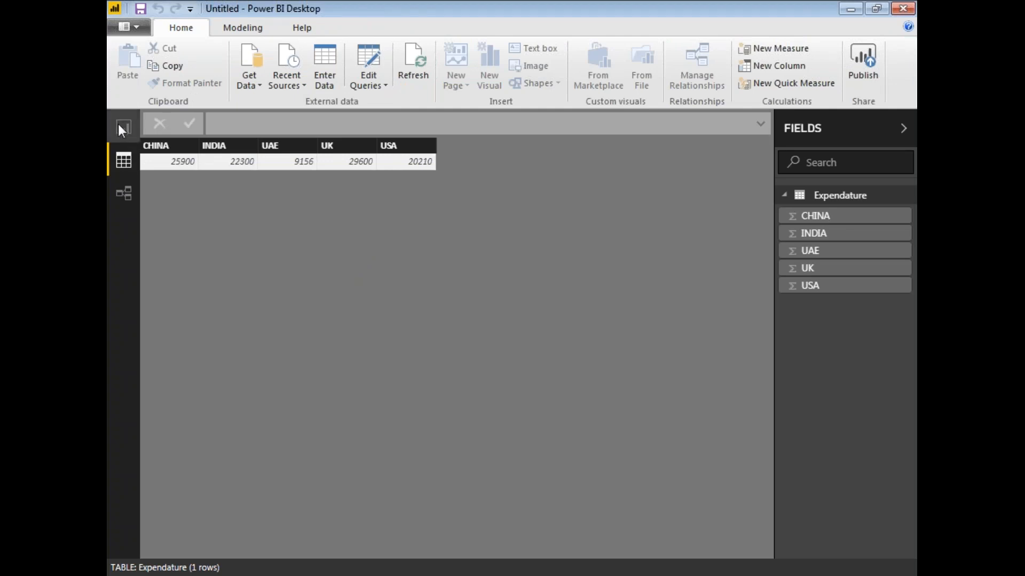
Switch to the empty Report view with the country fields available
{"action": "left_click", "coordinate": [122, 127]}
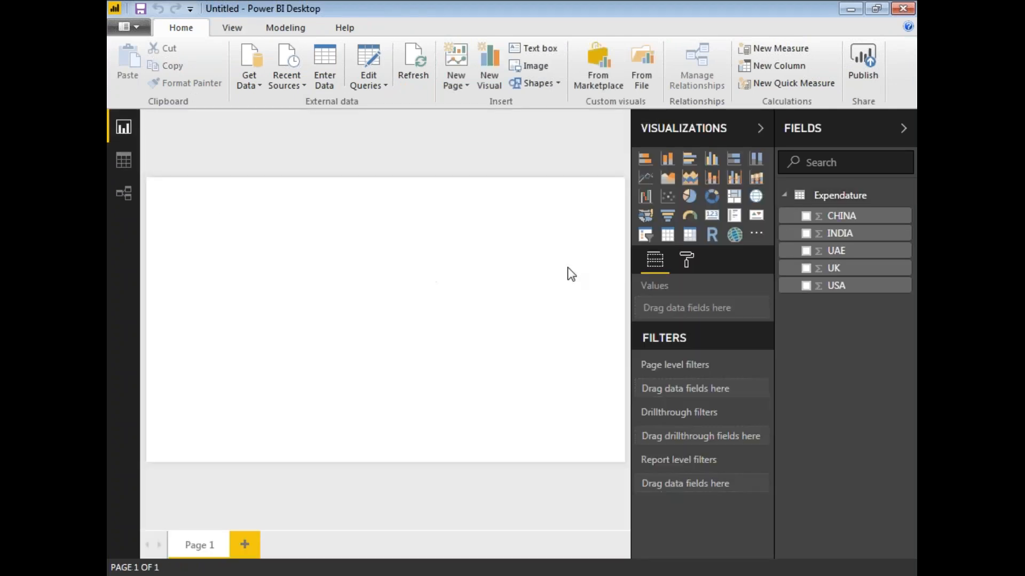
{"action": "mouse_move", "coordinate": [679, 195]}
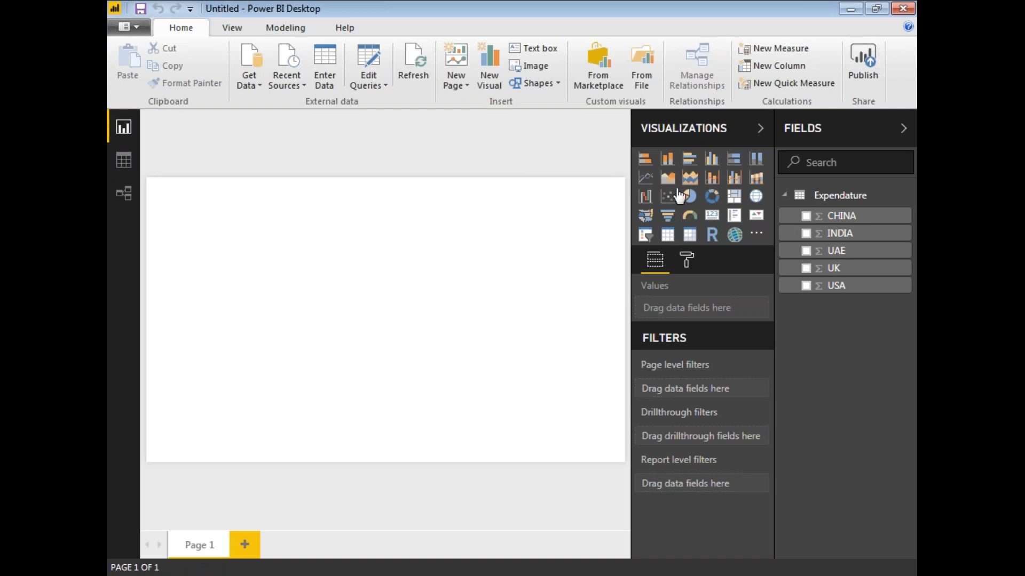
{"action": "mouse_move", "coordinate": [835, 286]}
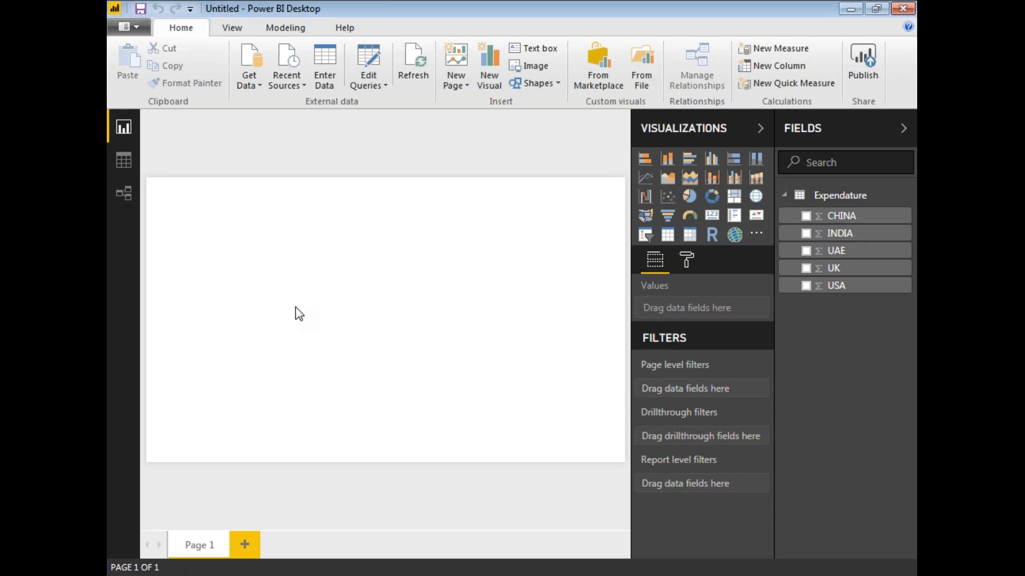
{"action": "mouse_move", "coordinate": [851, 395]}
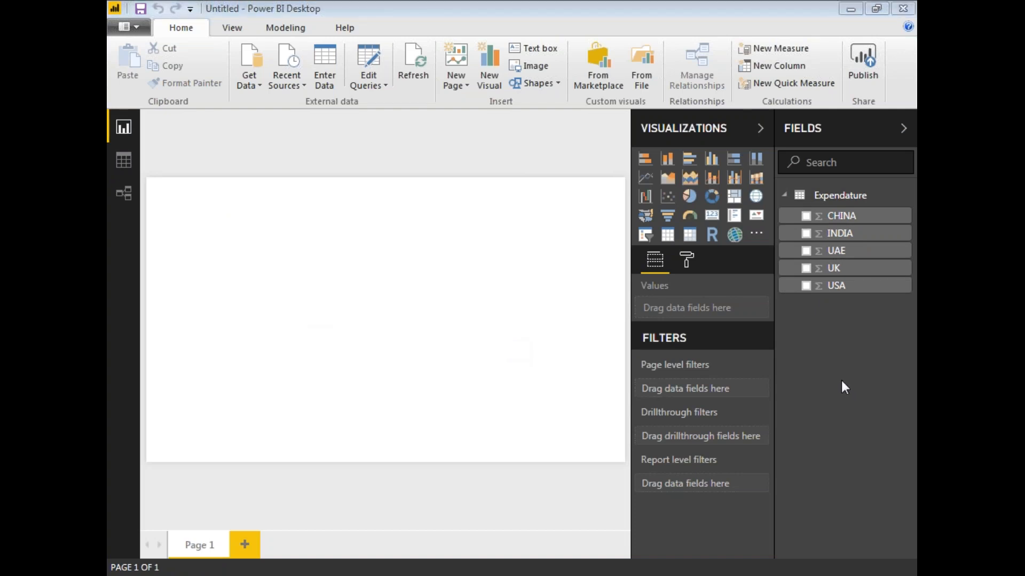
{"action": "mouse_move", "coordinate": [790, 271]}
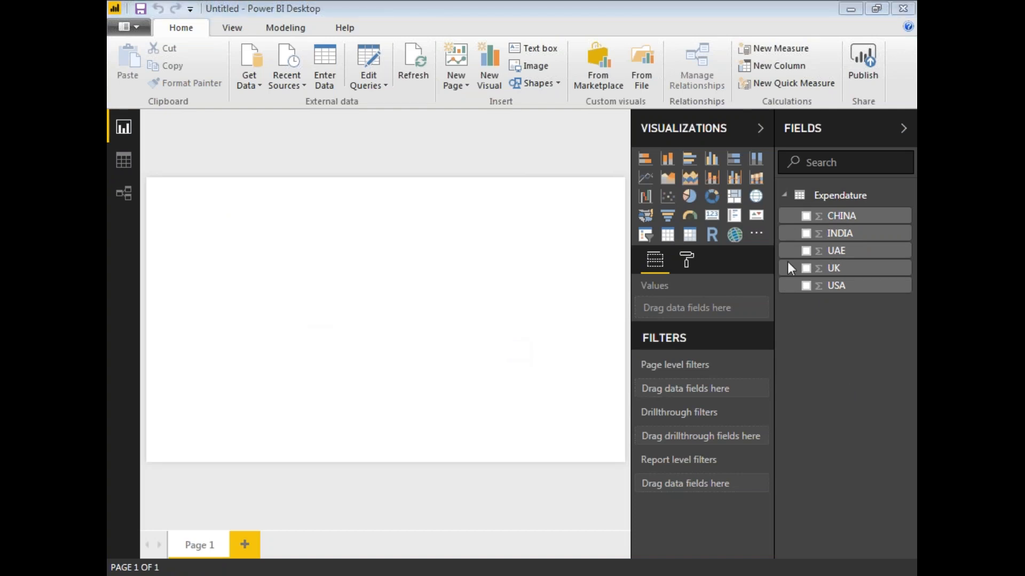